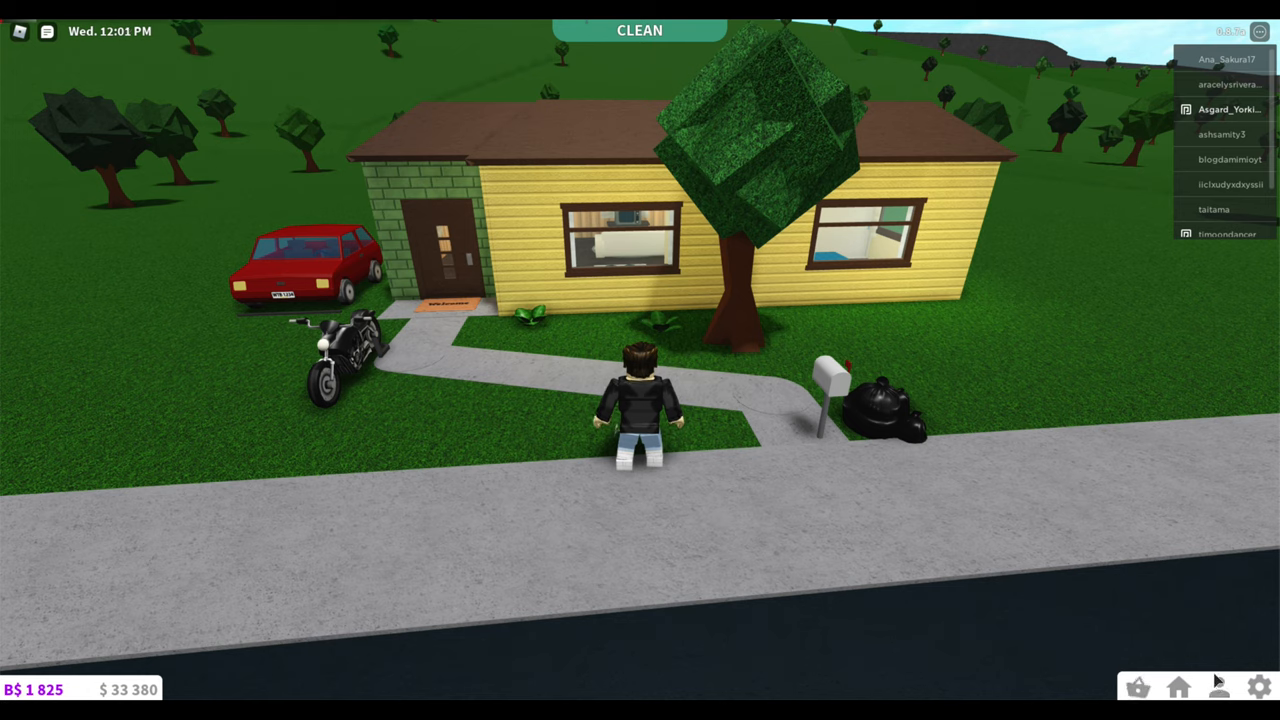
Bulldoze the whole plot, confirming with the username 'poo', clearing the house and vehicles.
{"action": "left_click", "coordinate": [1218, 687]}
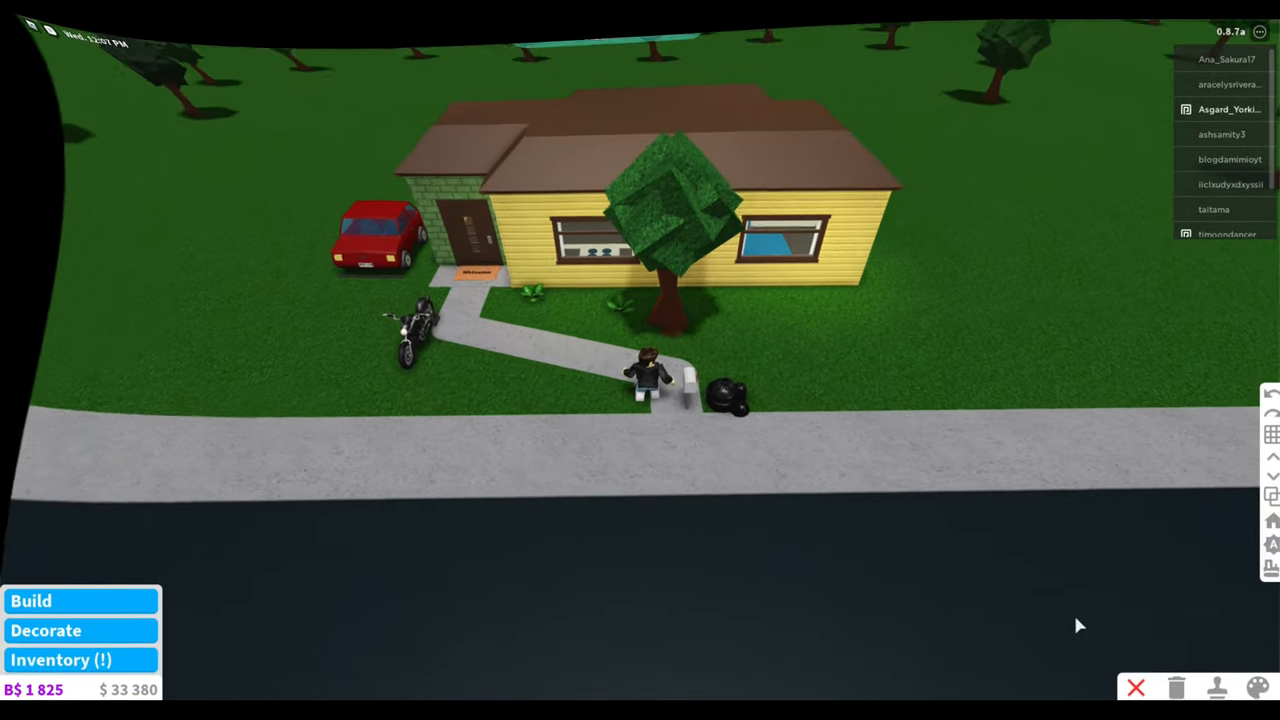
{"action": "left_click", "coordinate": [31, 600]}
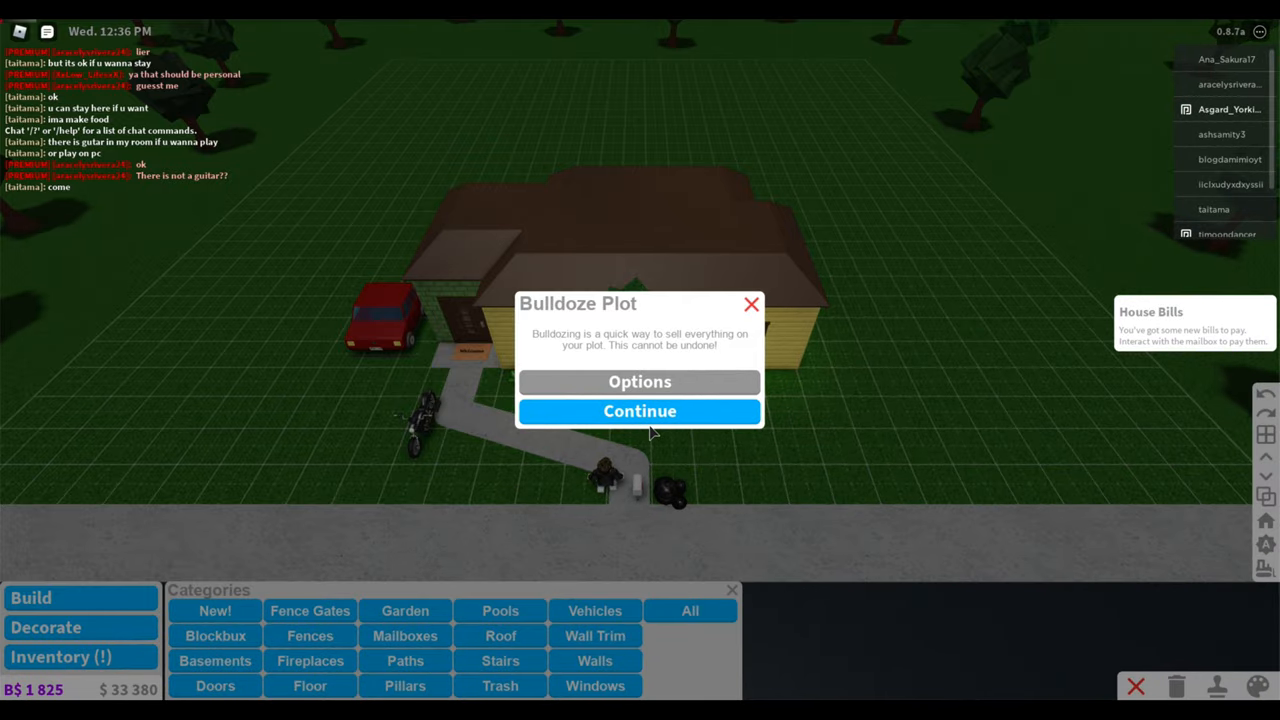
{"action": "left_click", "coordinate": [639, 411]}
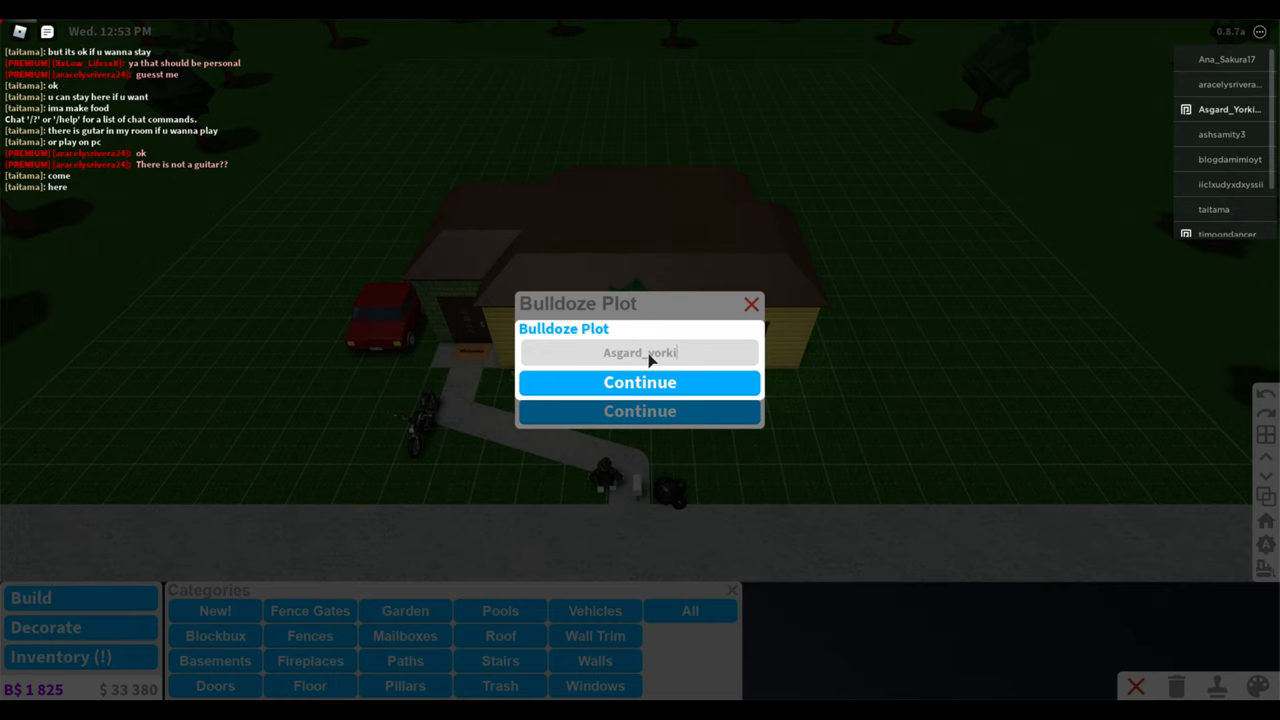
{"action": "type", "text": "poo"}
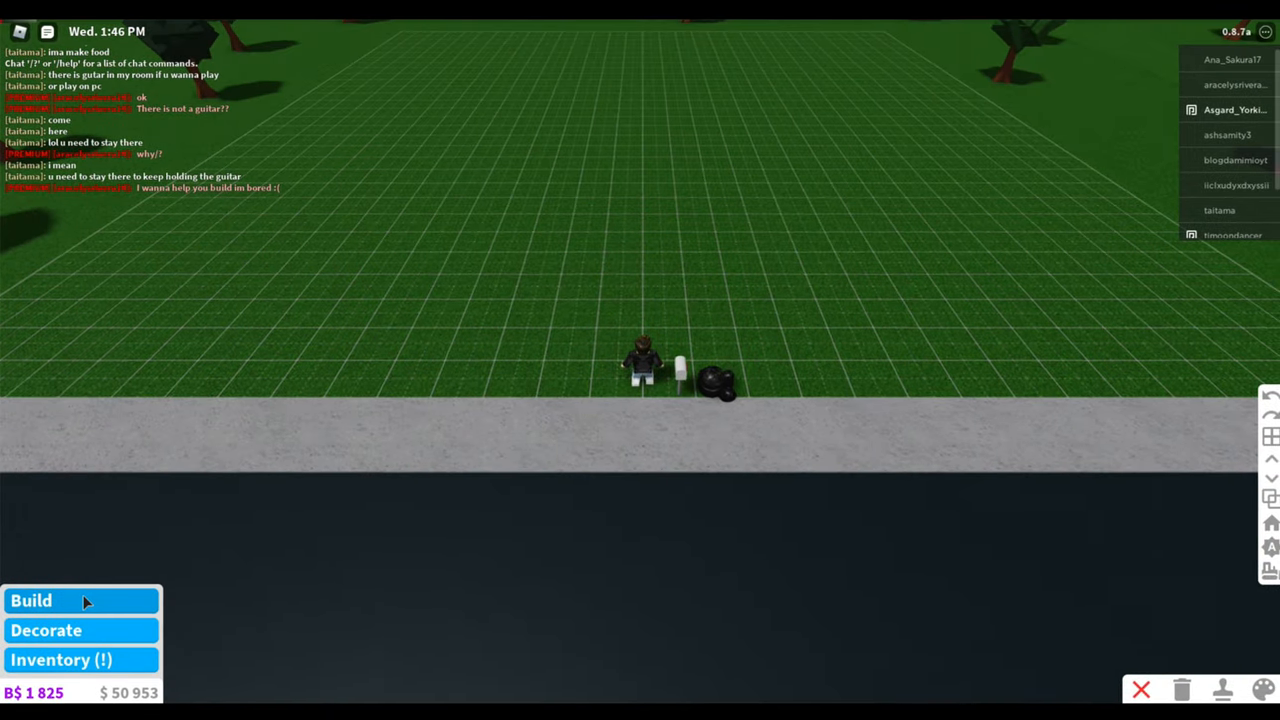
Lay a short path segment beside the mailbox on the empty lot.
{"action": "left_click", "coordinate": [31, 600]}
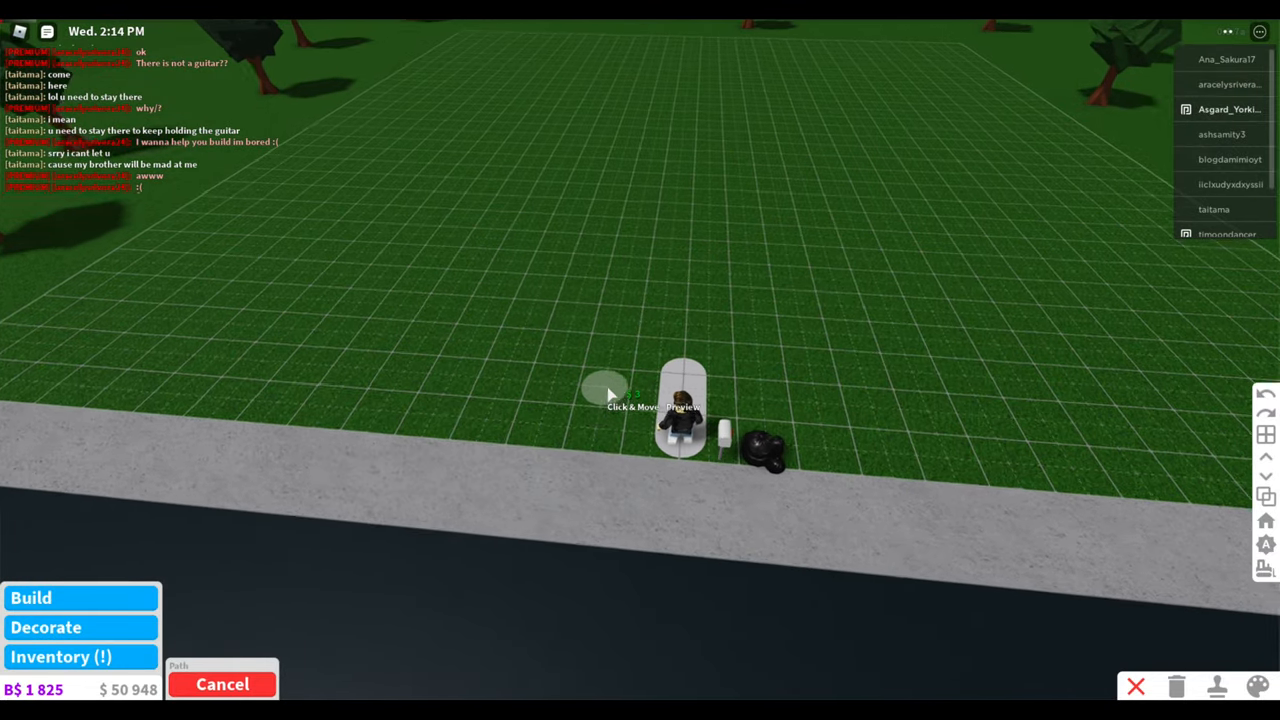
{"action": "left_click", "coordinate": [31, 597]}
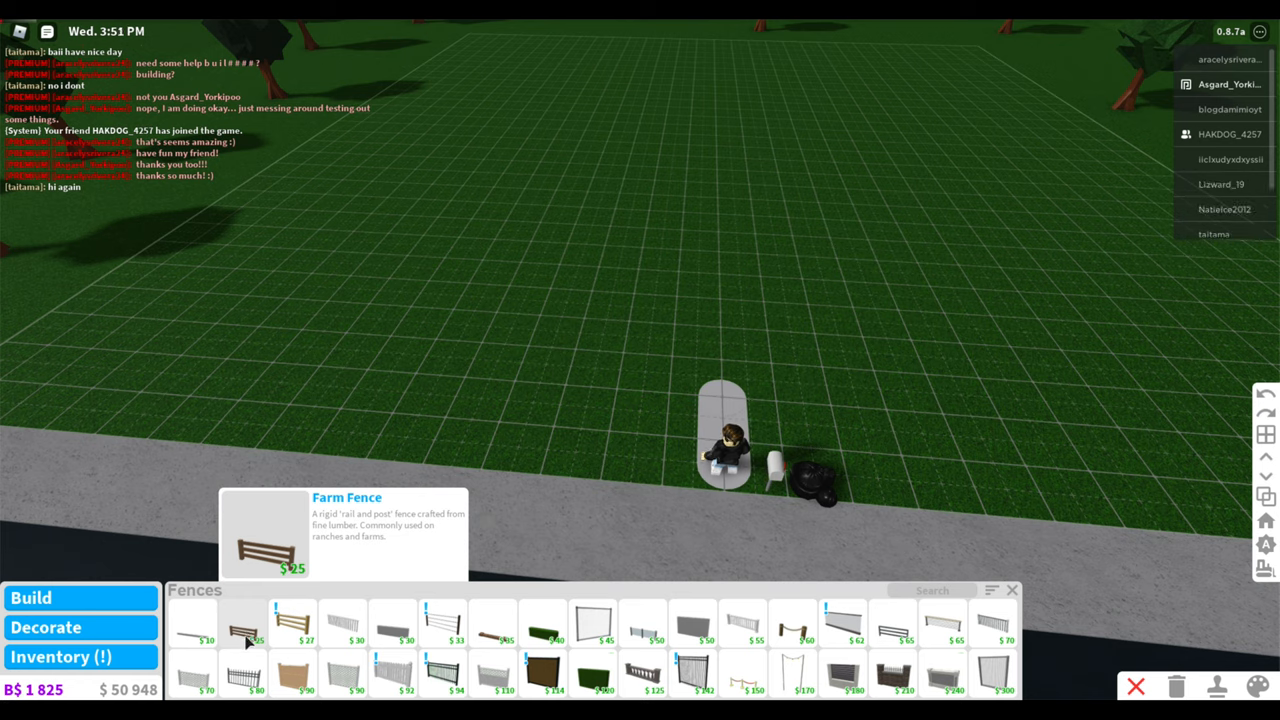
{"action": "mouse_move", "coordinate": [393, 620]}
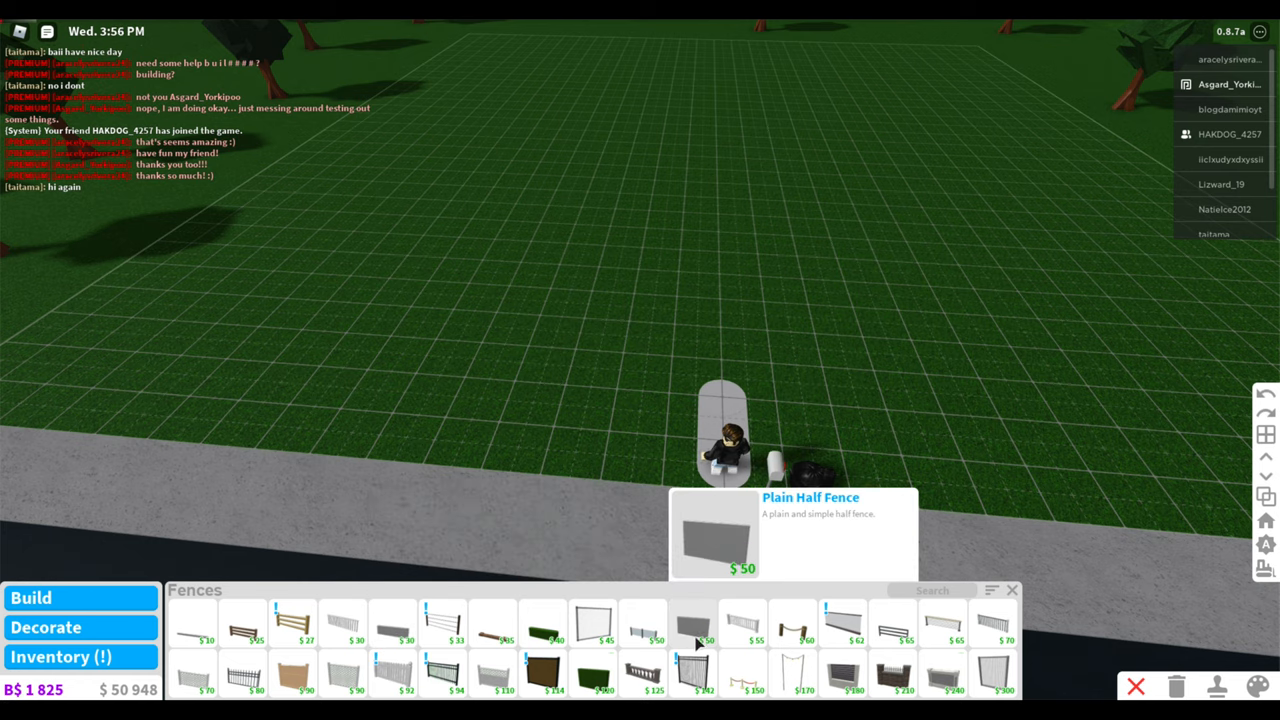
{"action": "mouse_move", "coordinate": [743, 622]}
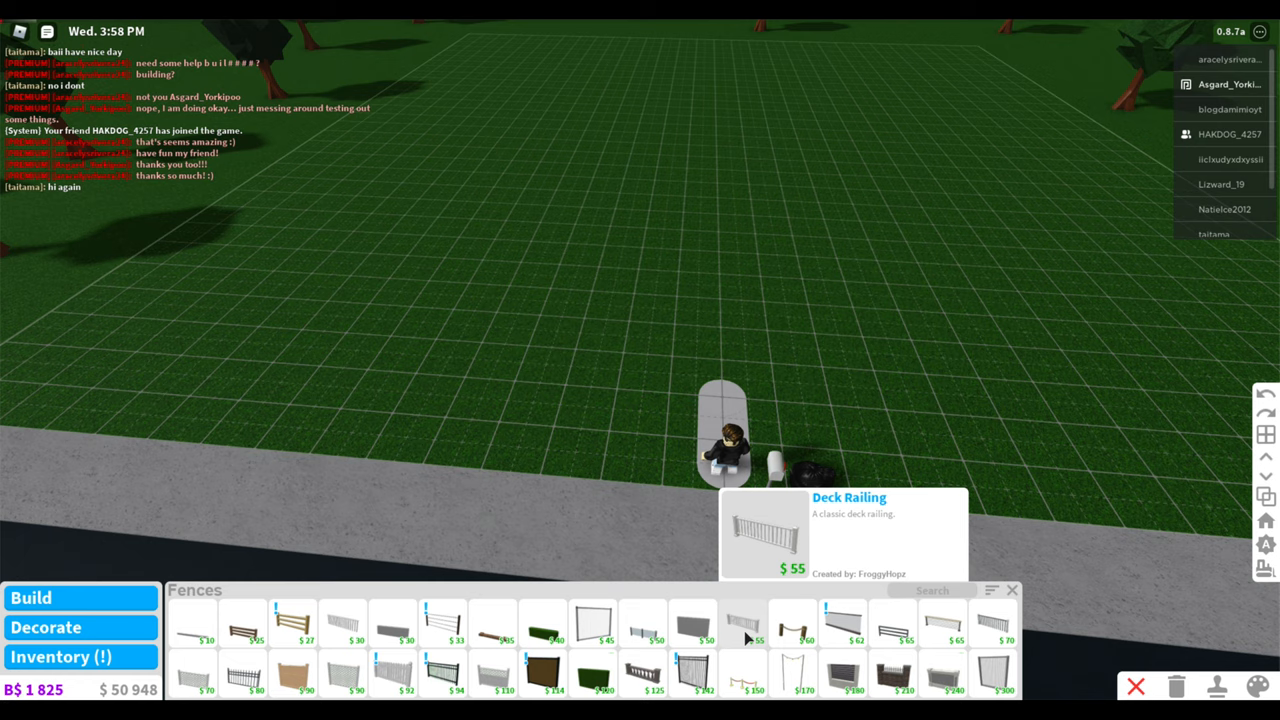
{"action": "mouse_move", "coordinate": [592, 623]}
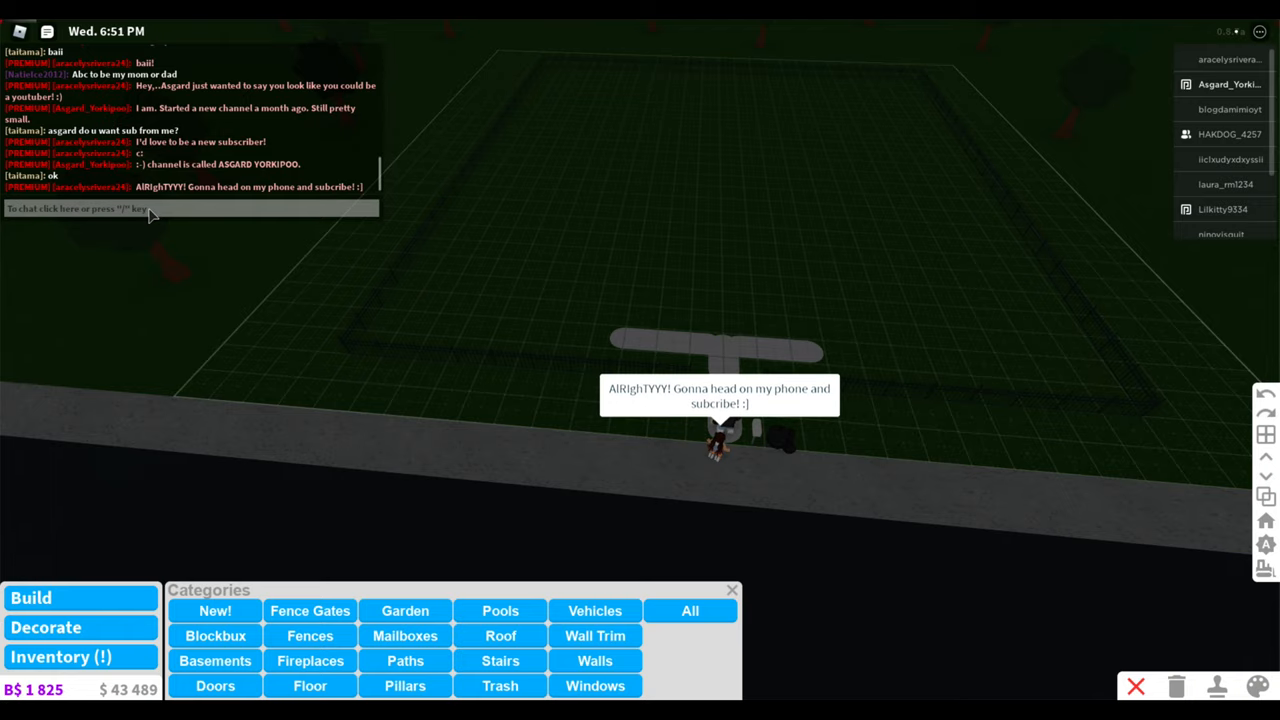
Pick a category from the Build Categories panel to keep building inside the fence.
{"action": "left_click", "coordinate": [310, 610]}
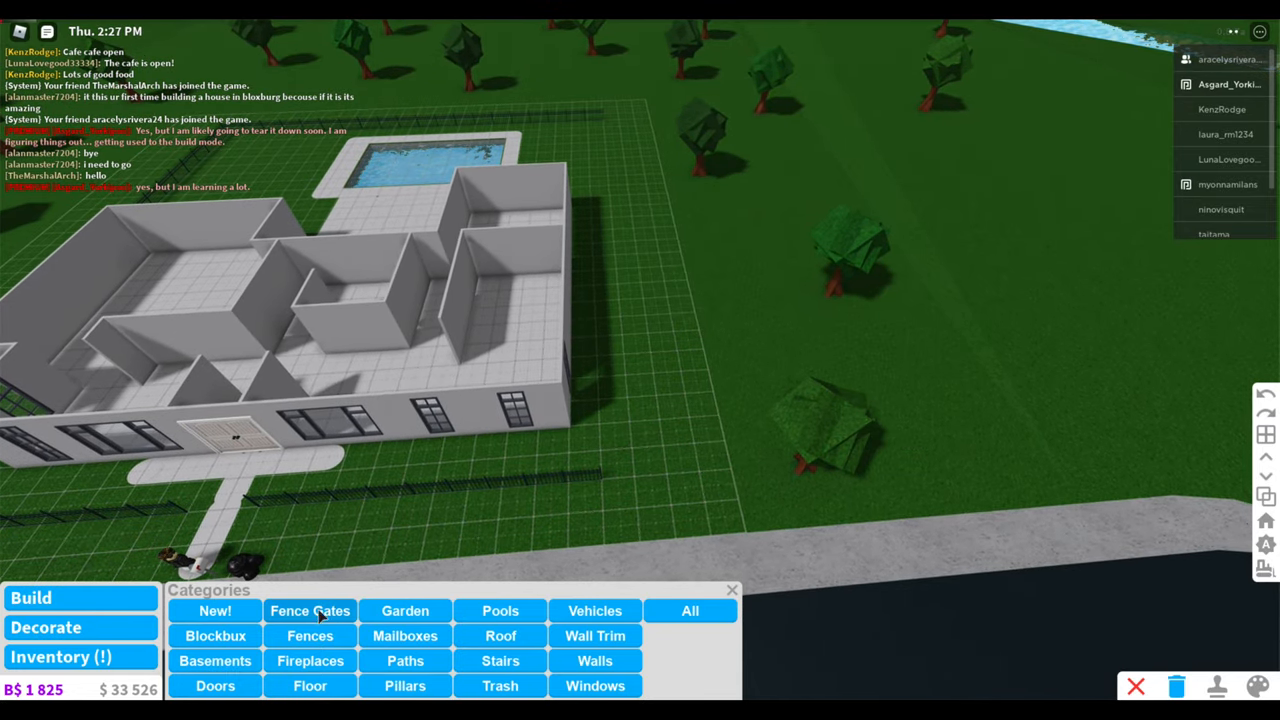
Select the Classic Fence from the Fences catalogue for the plot boundary.
{"action": "left_click", "coordinate": [310, 635]}
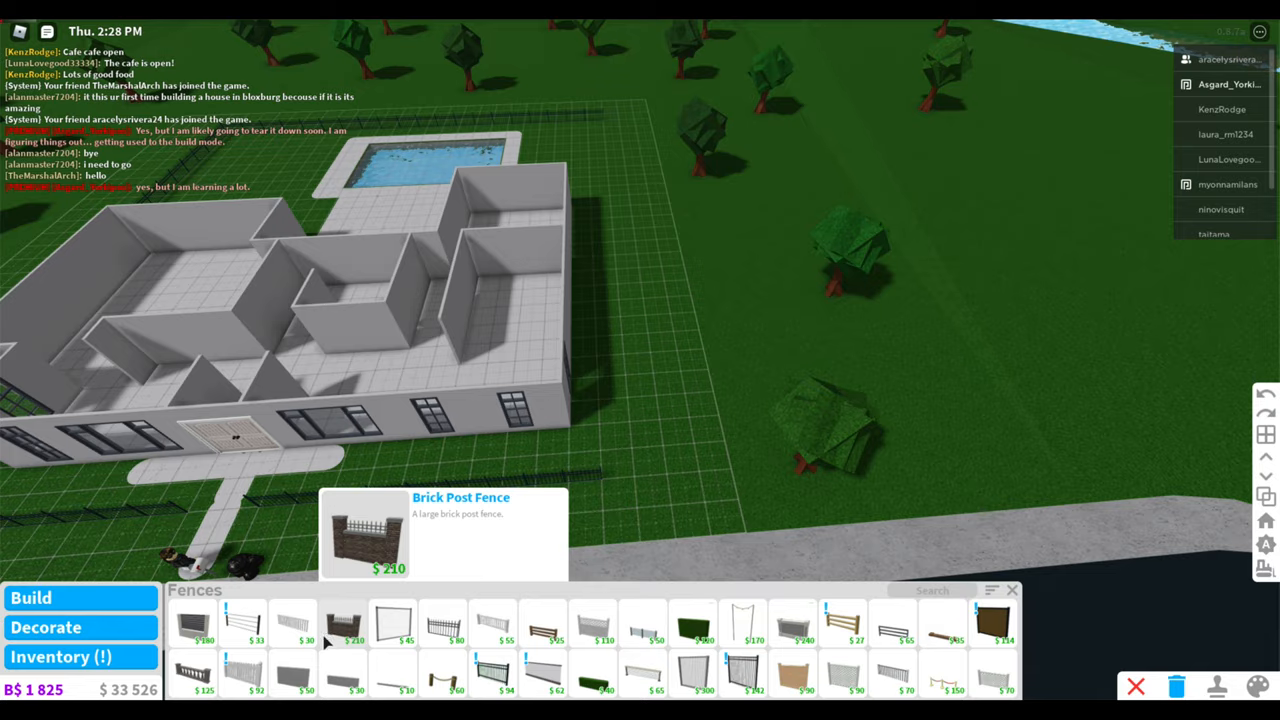
{"action": "left_click", "coordinate": [441, 628]}
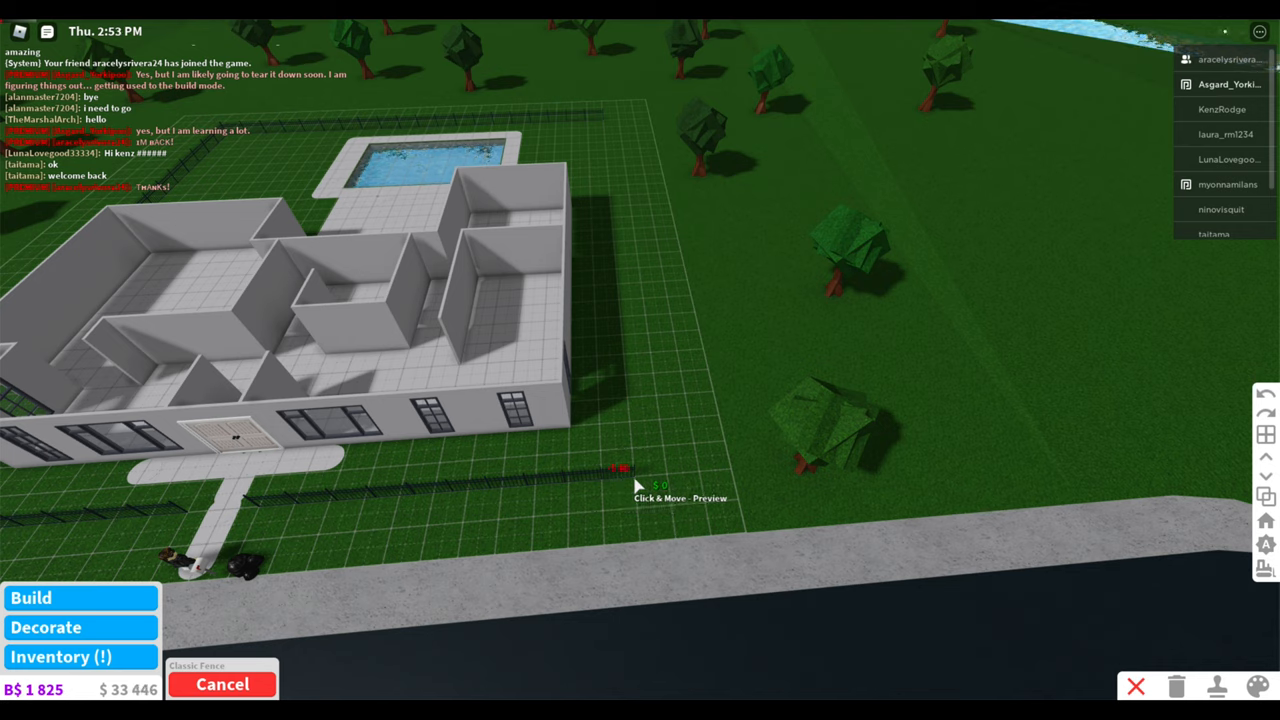
{"action": "mouse_move", "coordinate": [605, 128]}
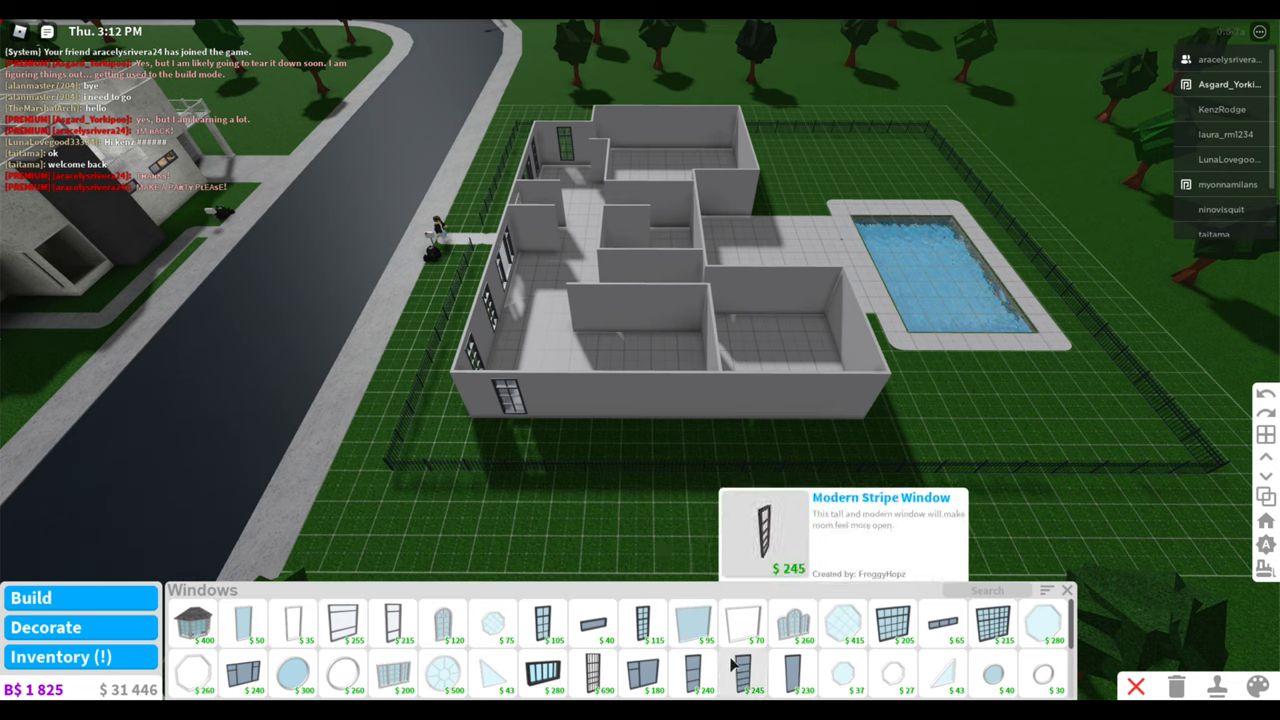
Choose a window style to place along the exterior walls.
{"action": "left_click", "coordinate": [742, 673]}
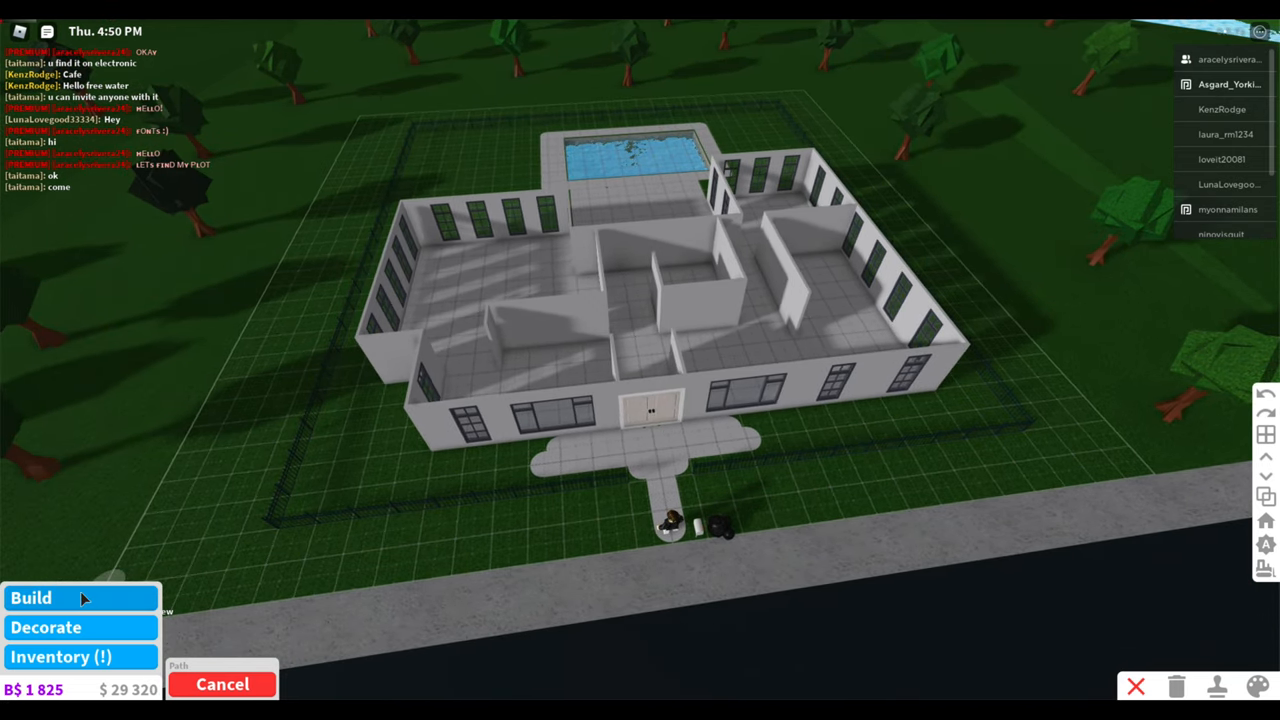
Open the Doors category from the build categories.
{"action": "left_click", "coordinate": [31, 598]}
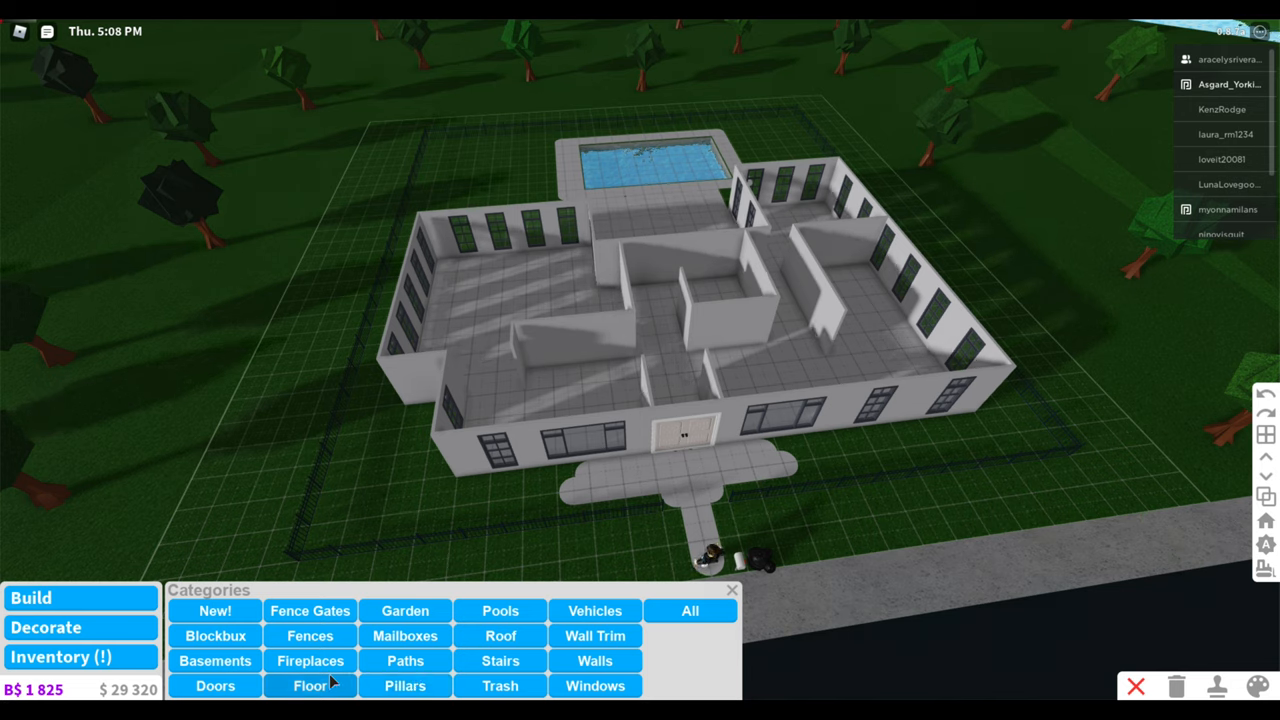
{"action": "left_click", "coordinate": [215, 685]}
{"action": "type", "text": "Thanks for hanging out "}
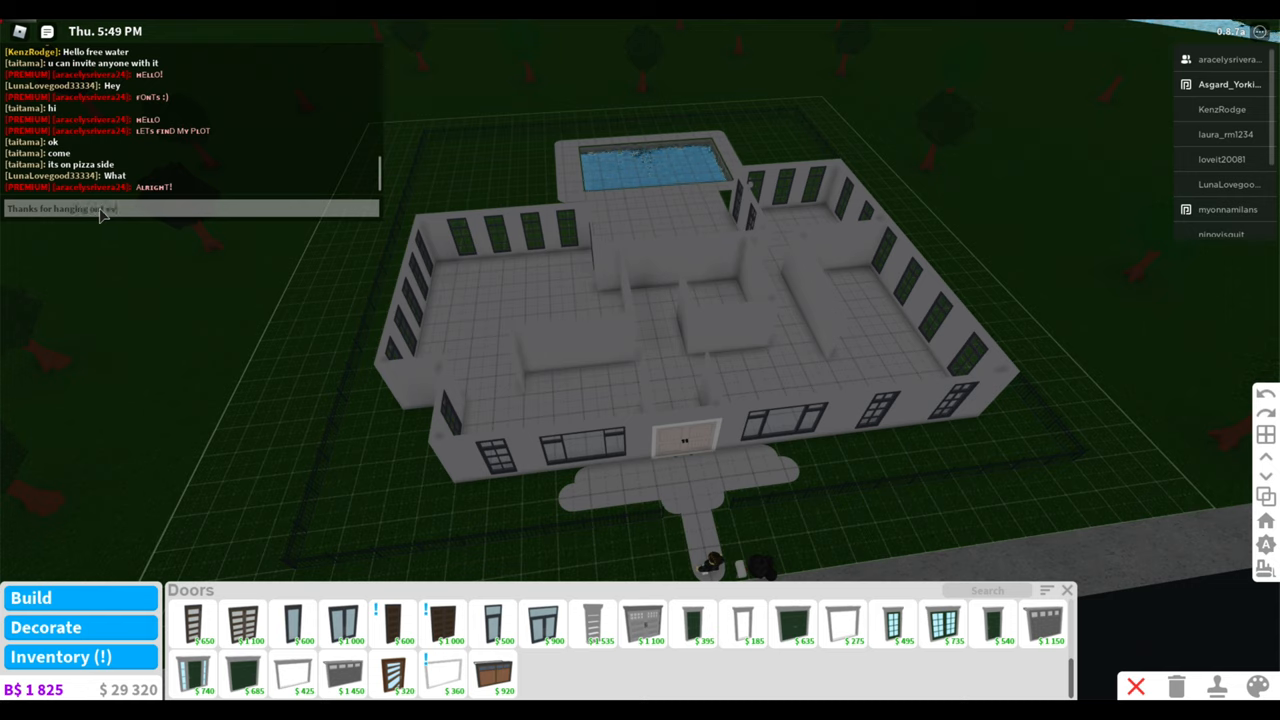
Type a thank-you chat message to everybody who joined, promising shout-outs next video.
{"action": "type", "text": "everybody who did!!!! Shout outs"}
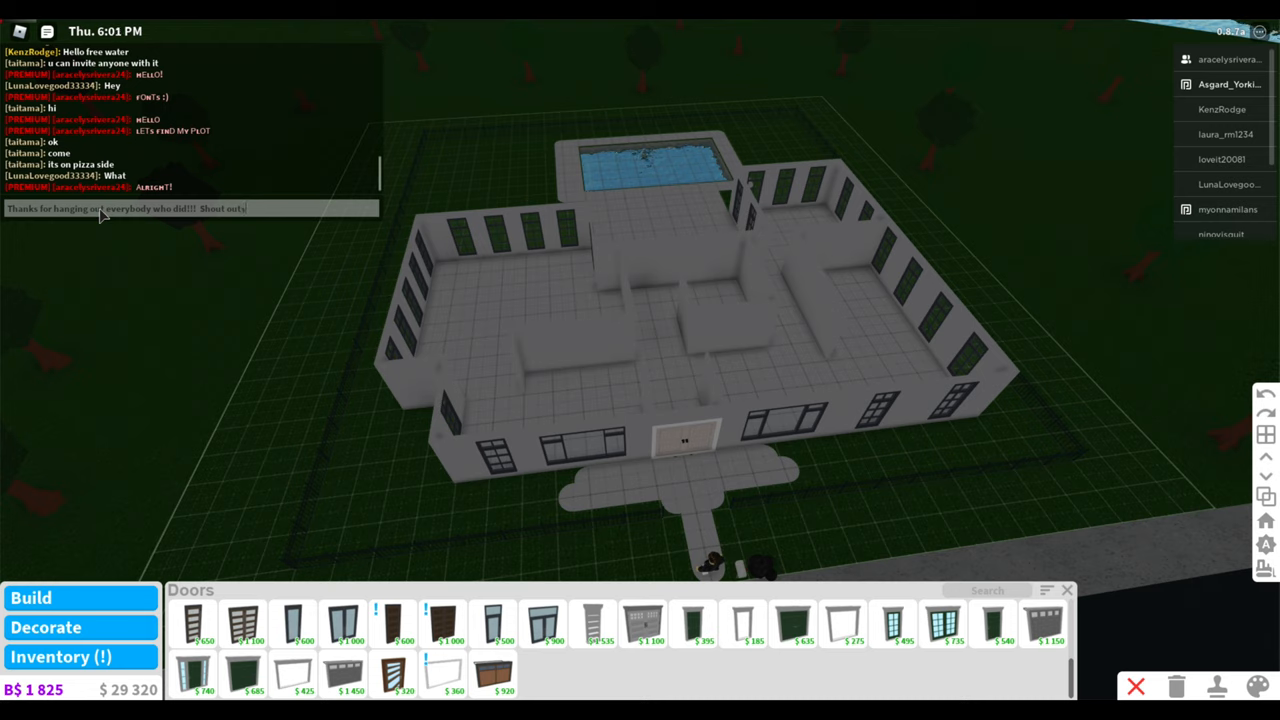
{"action": "type", "text": "in the next w"}
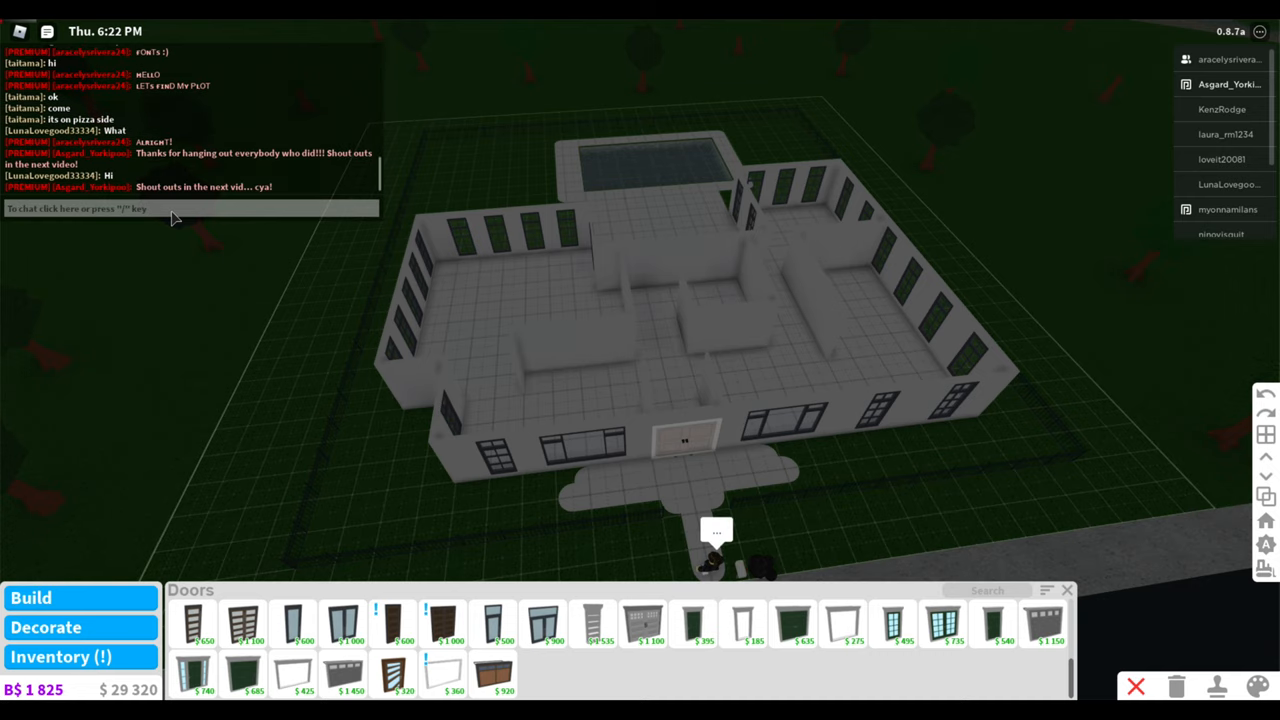
{"action": "mouse_move", "coordinate": [503, 519]}
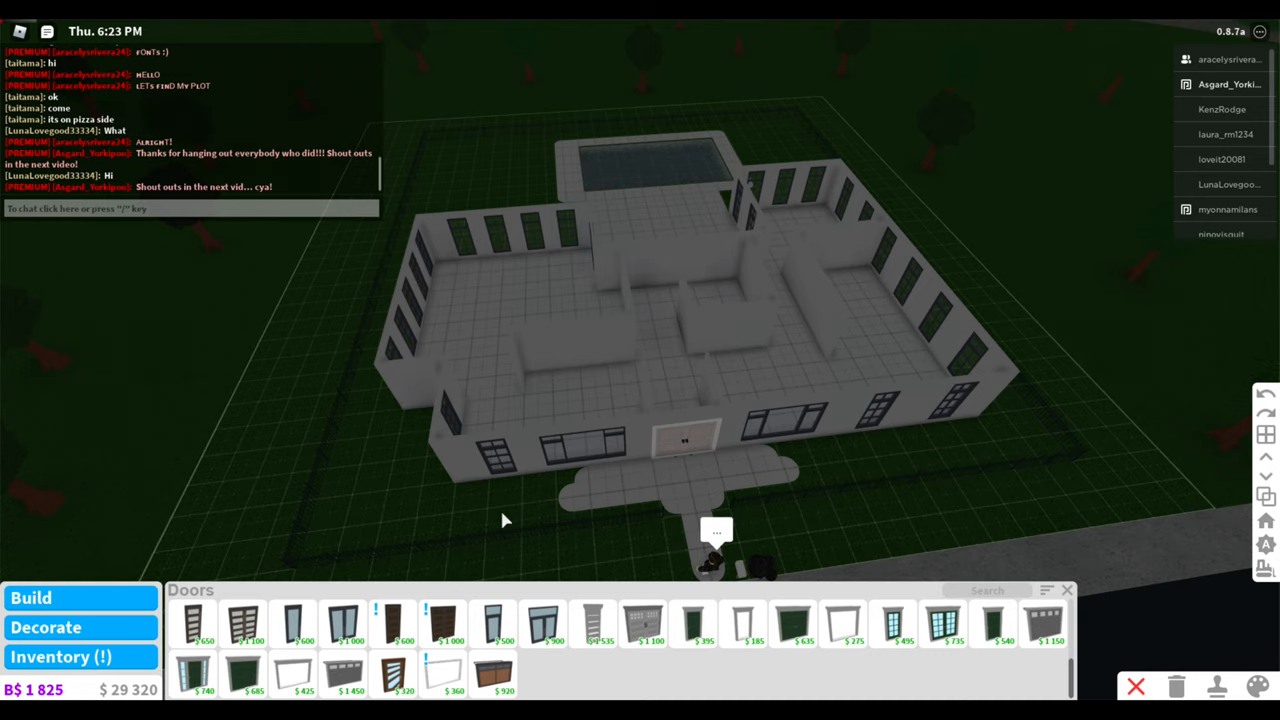